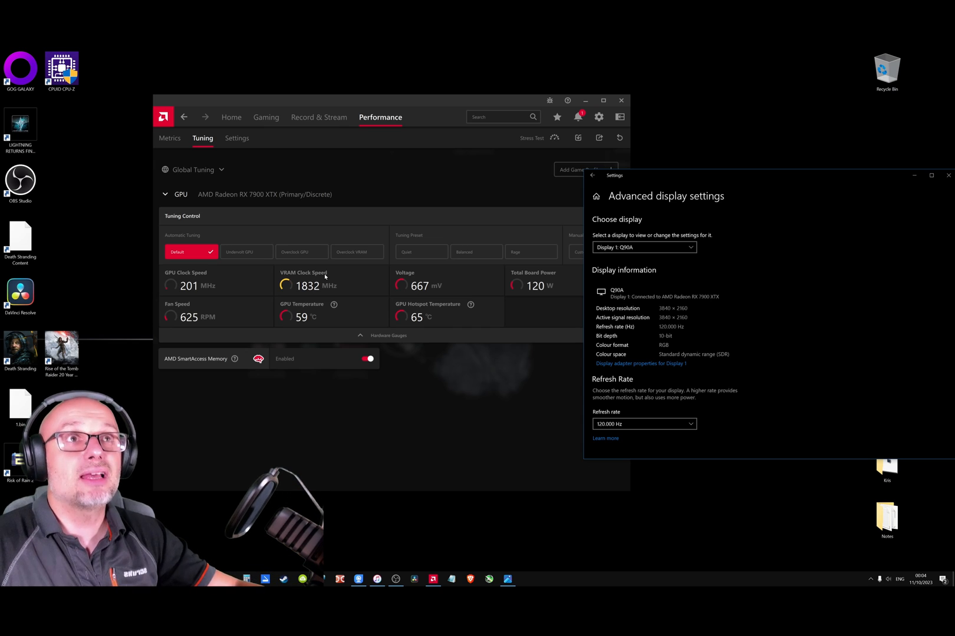
Go to the Record & Stream section from the top navigation
click(318, 116)
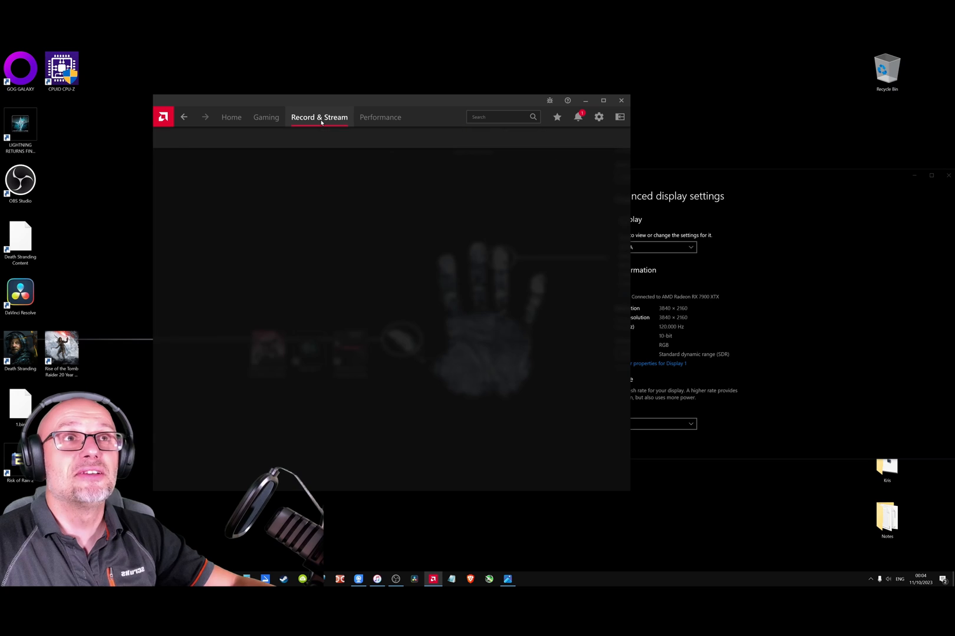
Show the Record & Stream settings page, where Record Desktop is still Enabled
click(318, 116)
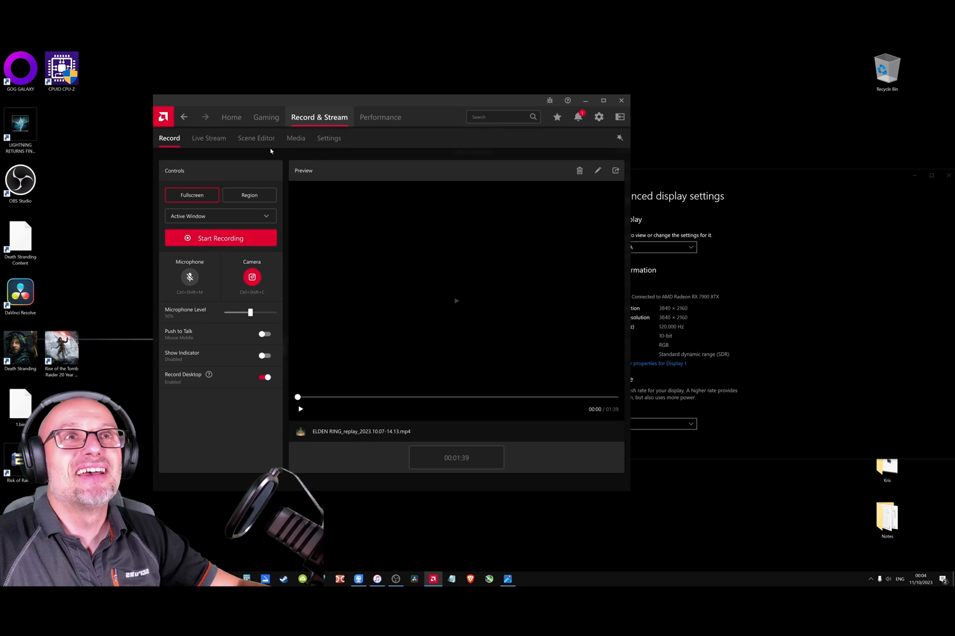
click(328, 137)
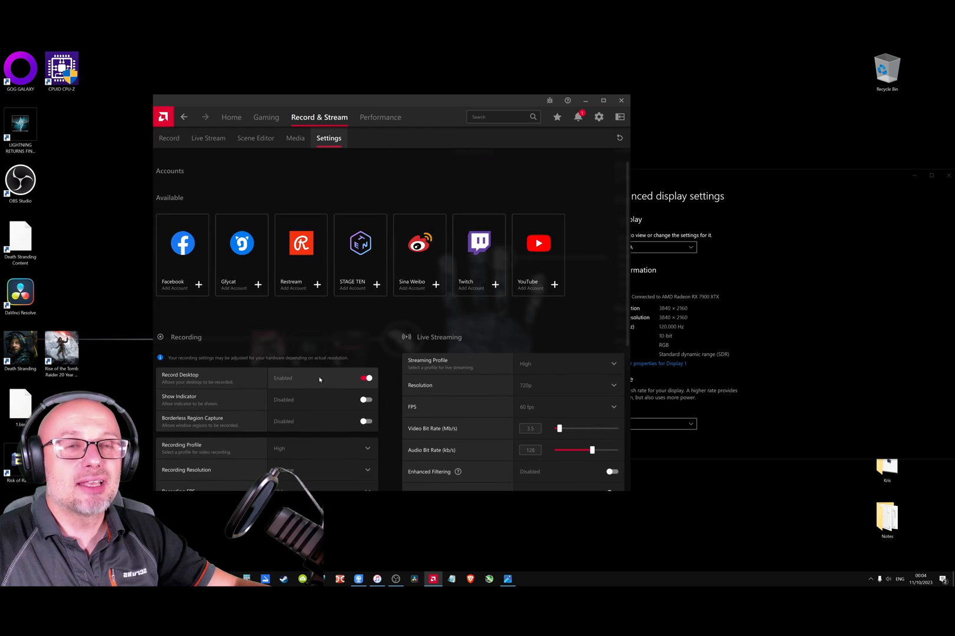
scroll(down, 3)
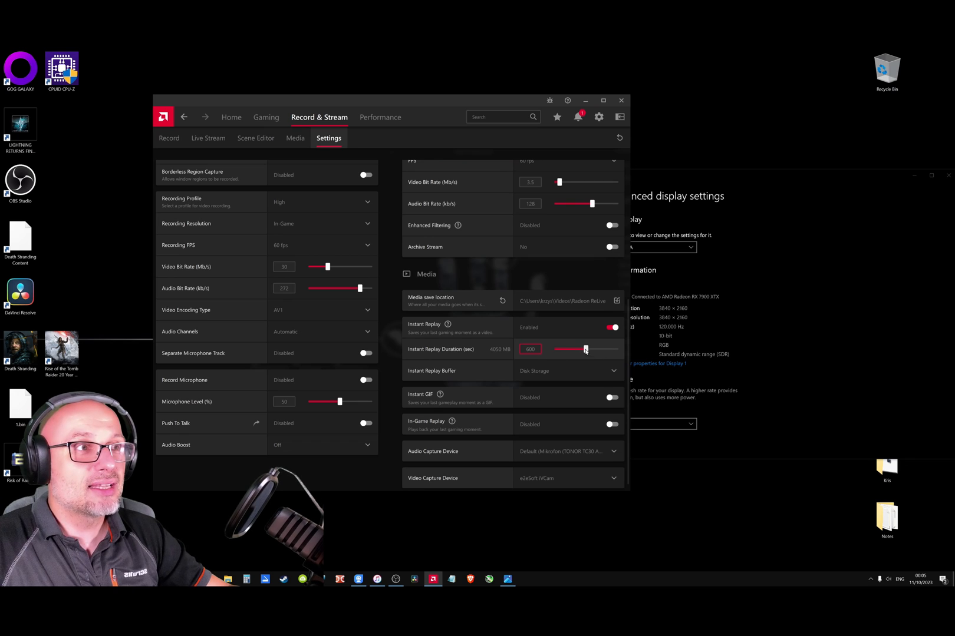
drag(584, 349, 617, 349)
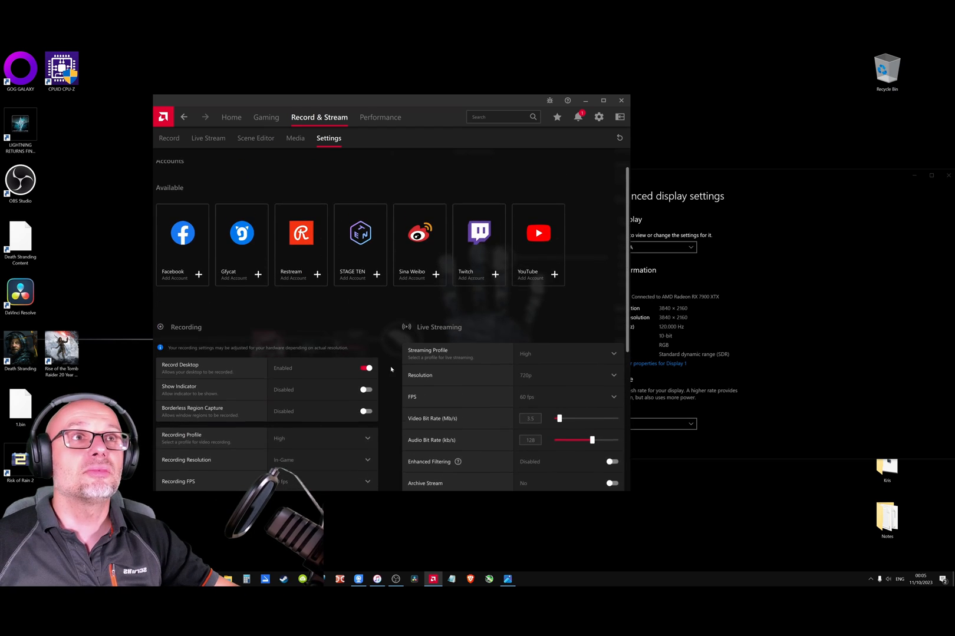
scroll(down, 3)
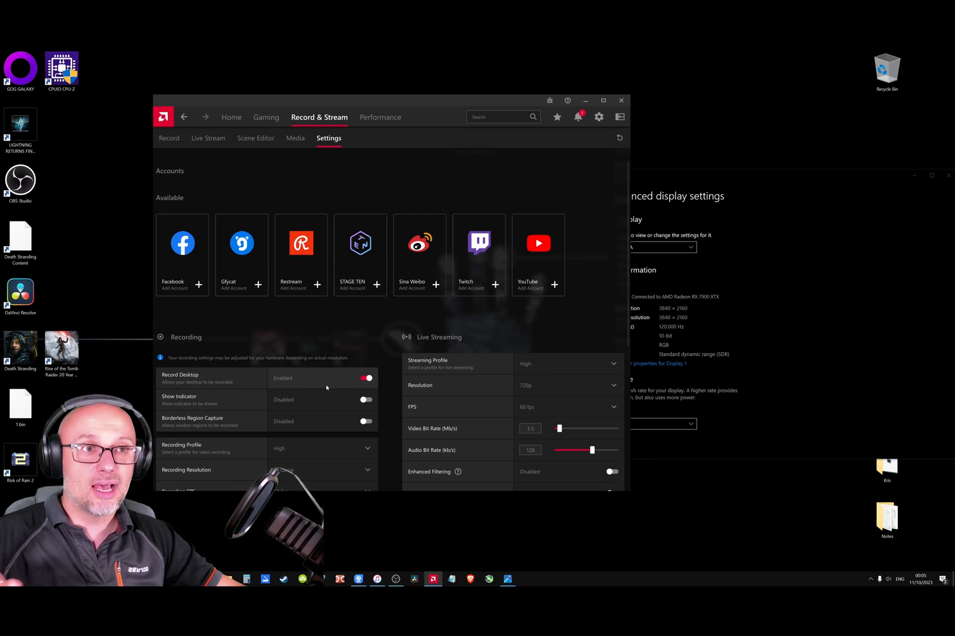
Turn Record Desktop to Disabled and move to the Performance metrics page
click(366, 378)
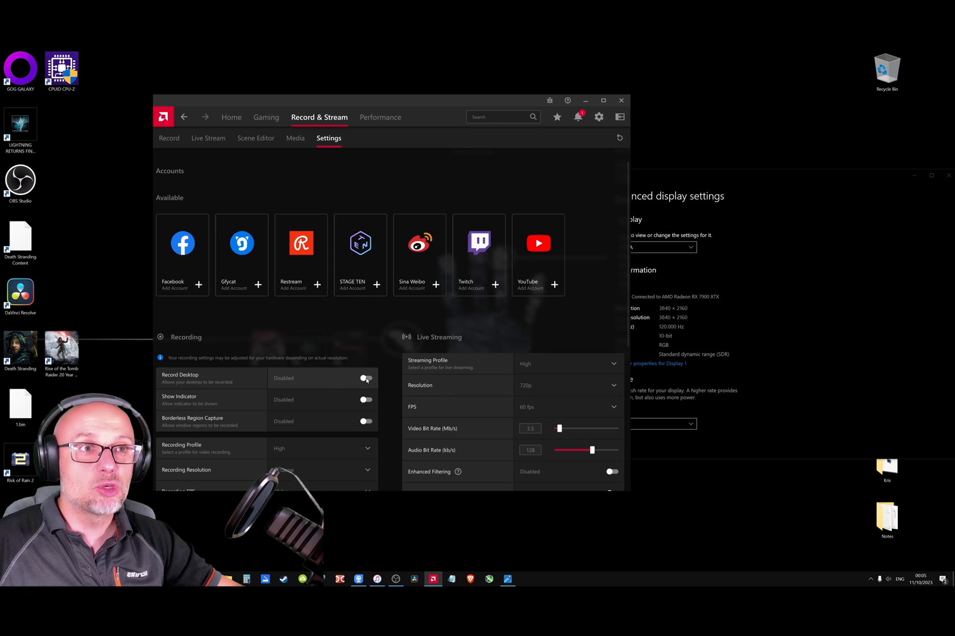
scroll(down, 3)
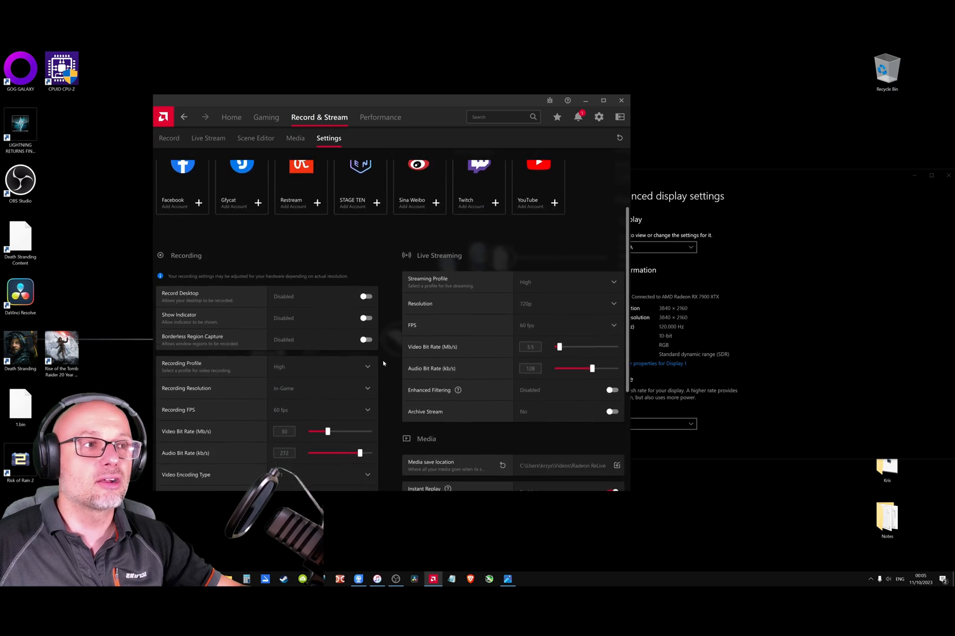
click(379, 116)
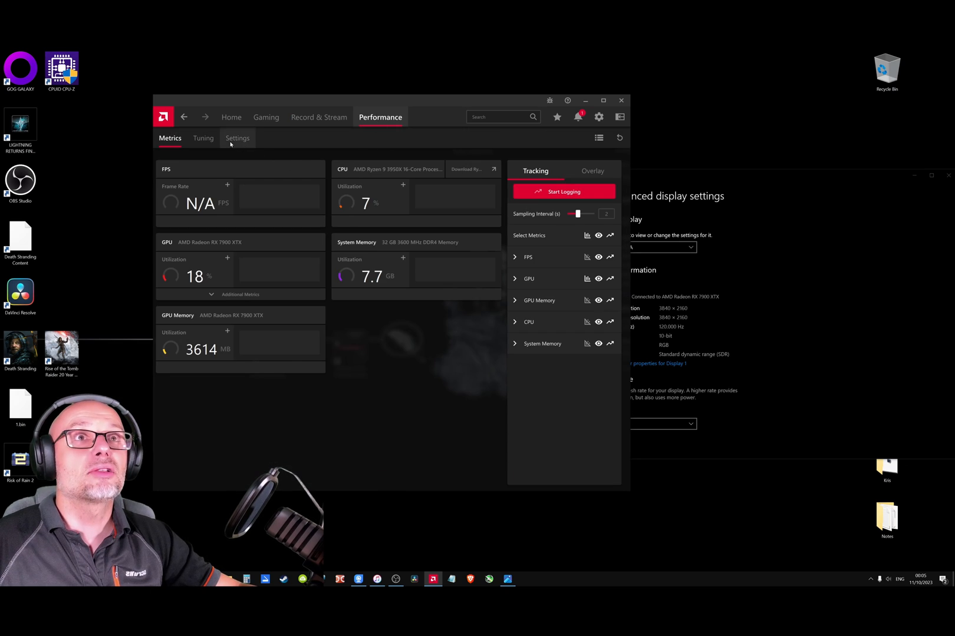
click(203, 139)
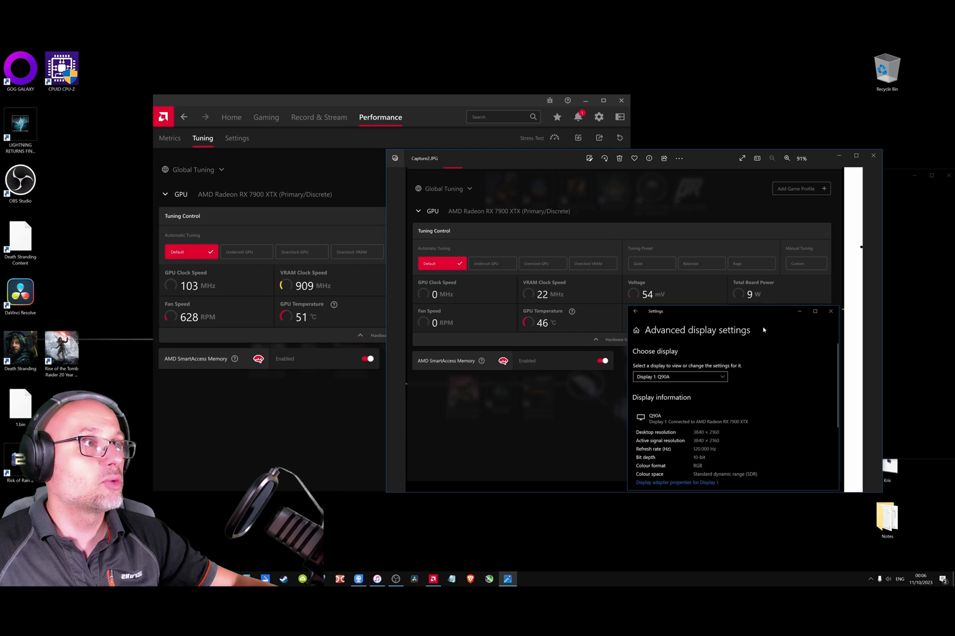
mouse_move(753, 298)
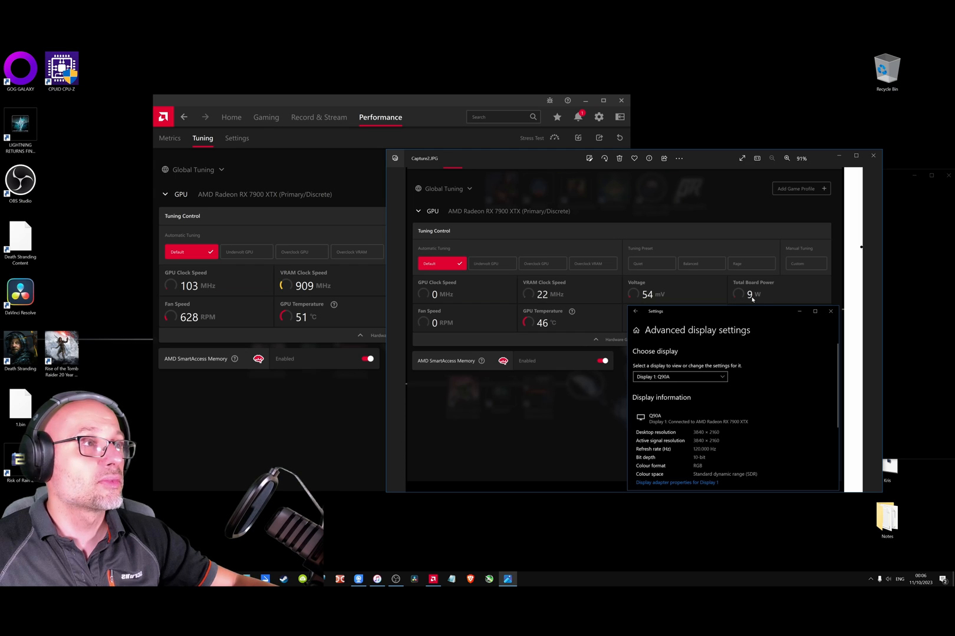